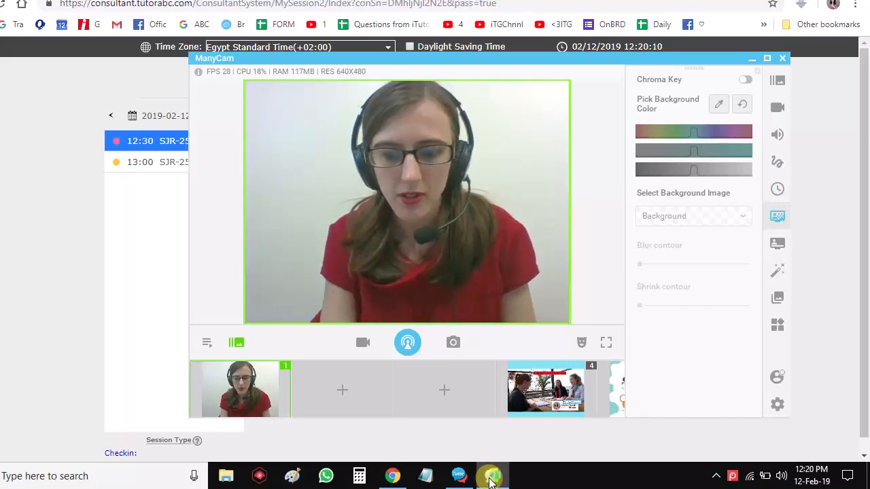
pyautogui.moveTo(778, 80)
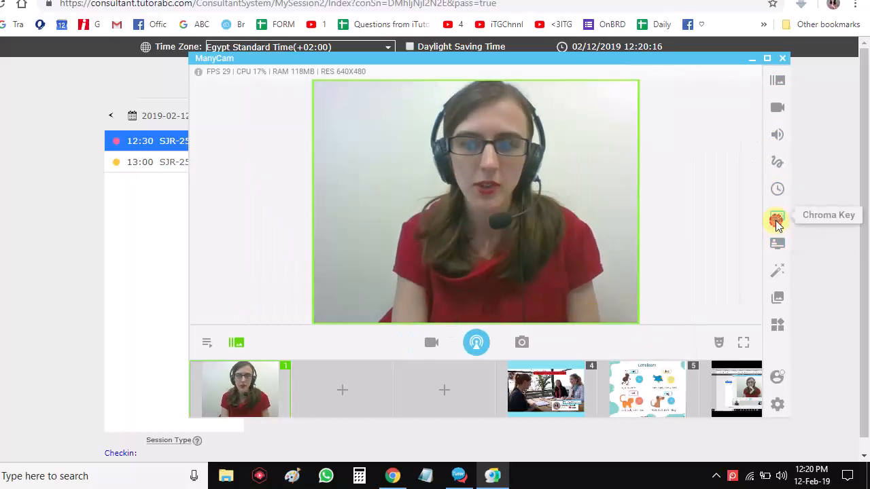
# Step: Switch on Chroma Key from the sidebar so its color and background options become active
pyautogui.click(778, 220)
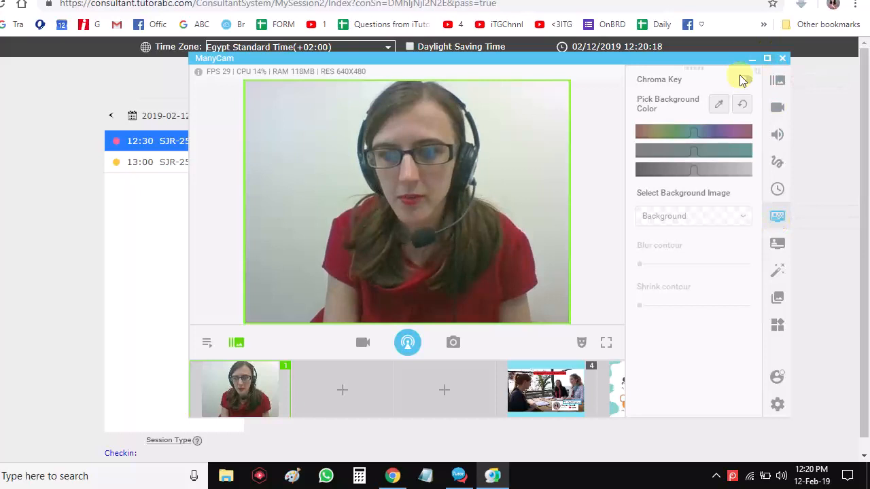
pyautogui.click(749, 79)
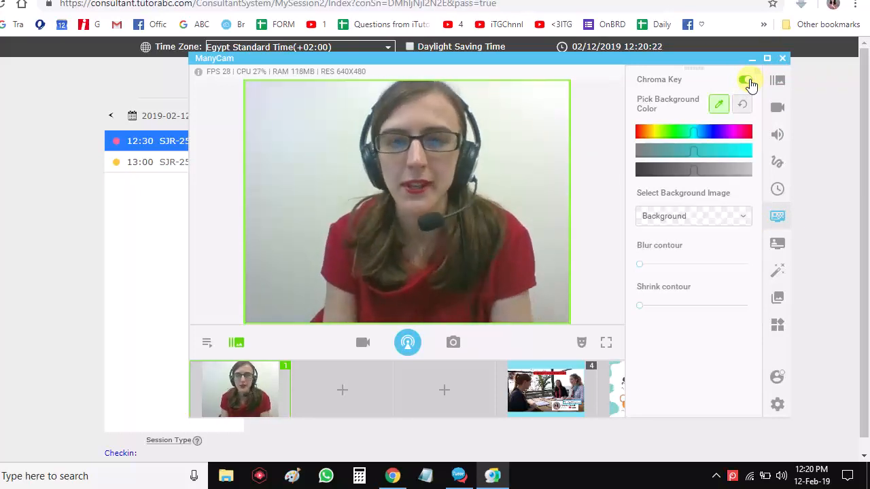
pyautogui.click(745, 79)
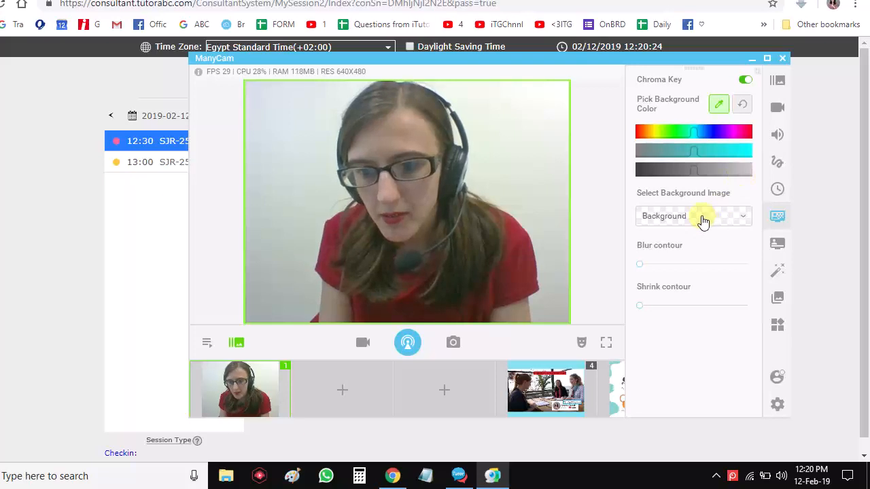
# Step: Load Option 5.jpg from the Desktop as the chroma key background image
pyautogui.click(693, 214)
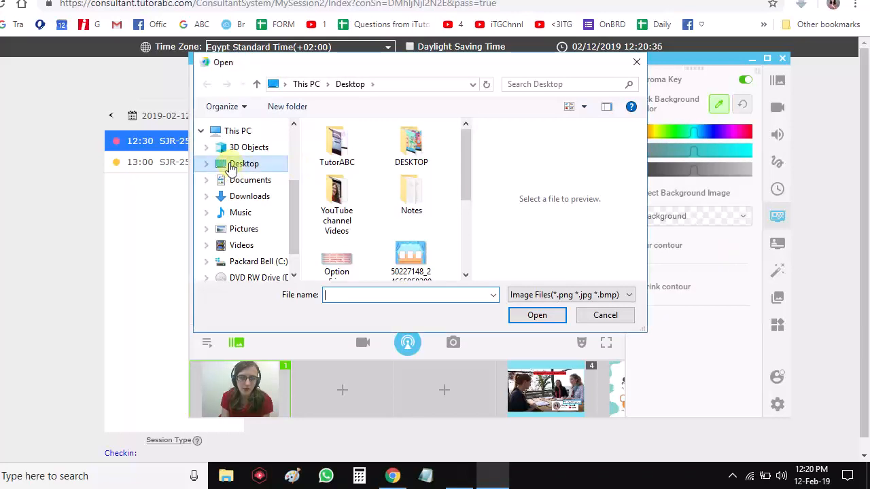
pyautogui.click(206, 163)
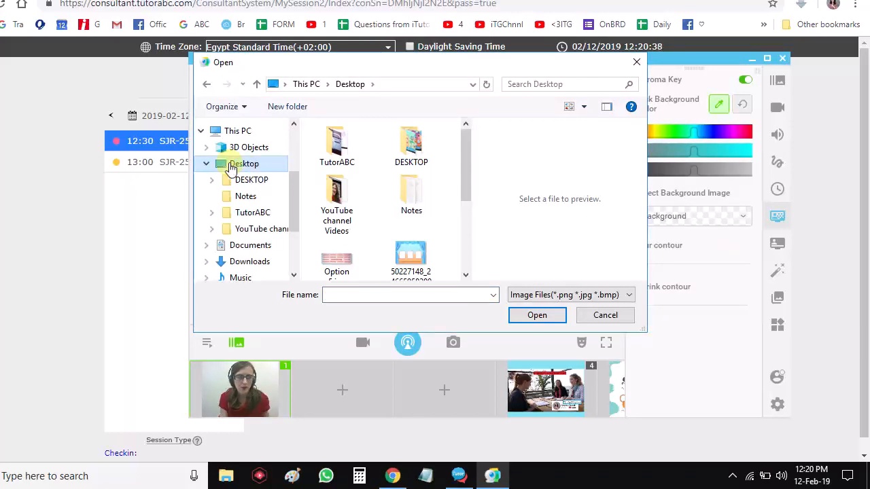
pyautogui.click(337, 234)
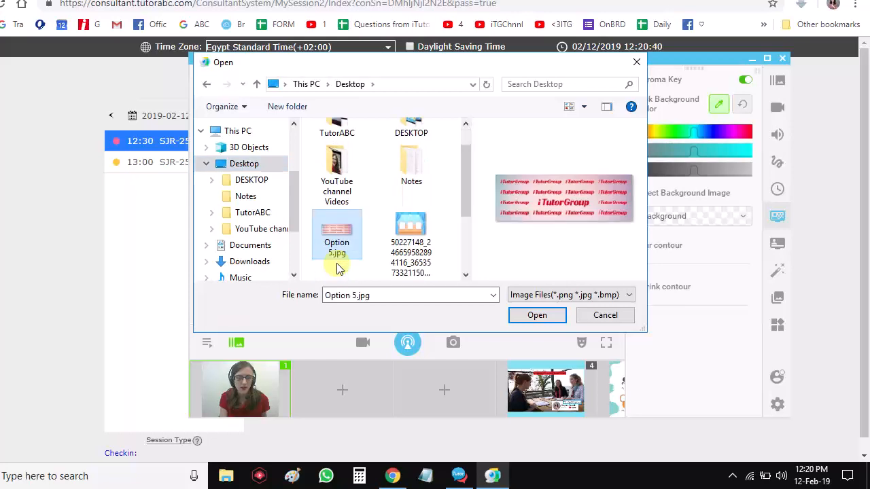
pyautogui.click(536, 315)
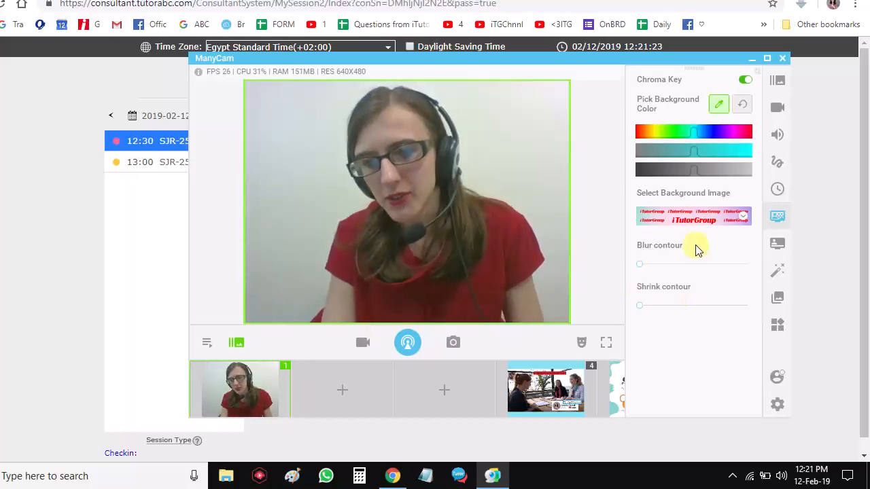
pyautogui.moveTo(682, 216)
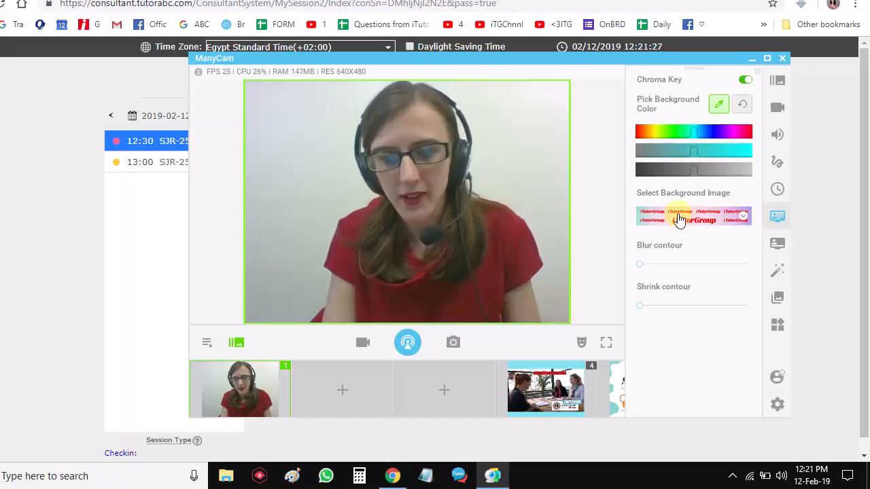
pyautogui.moveTo(677, 217)
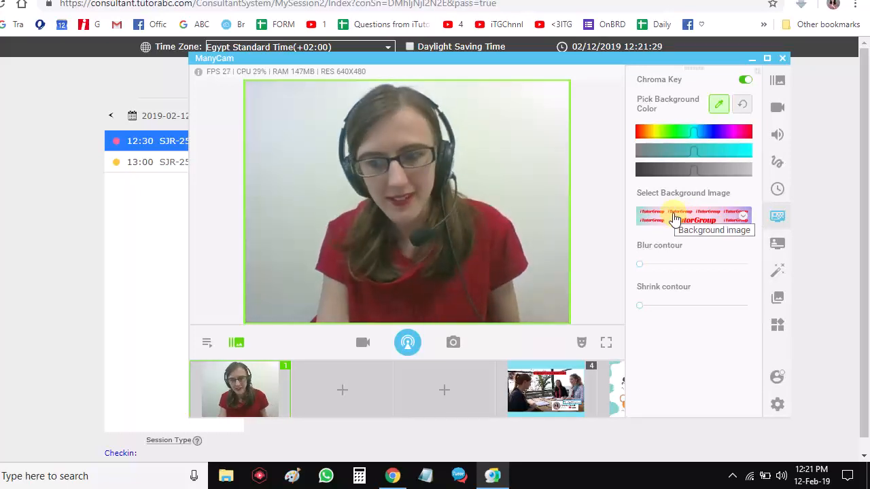